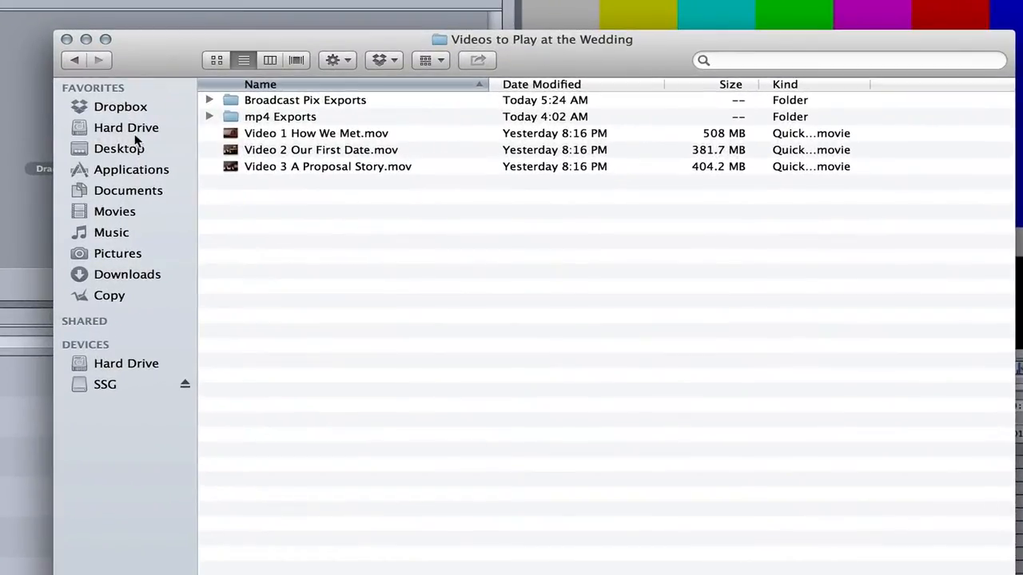
pyautogui.moveTo(226, 128)
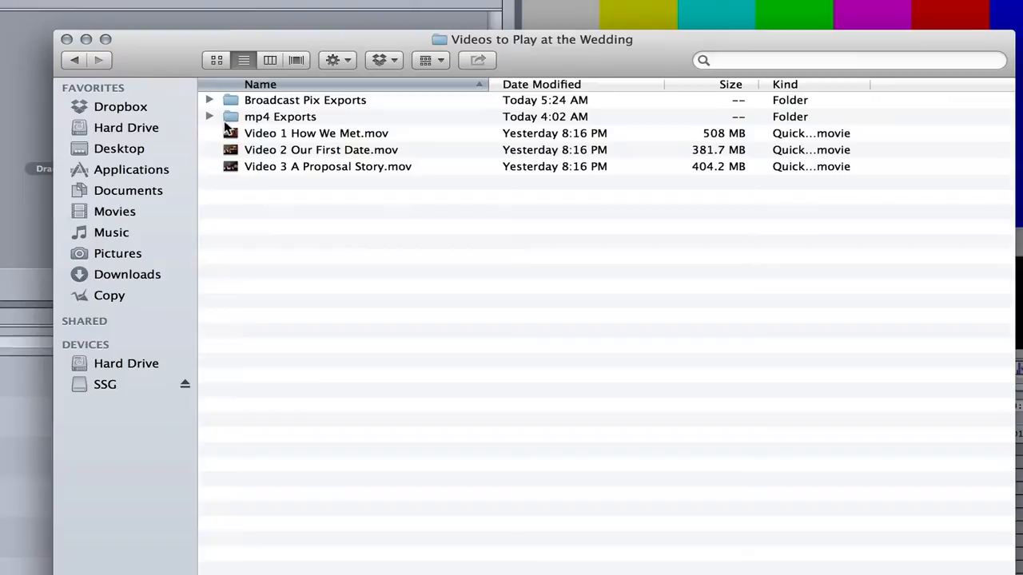
pyautogui.moveTo(210, 110)
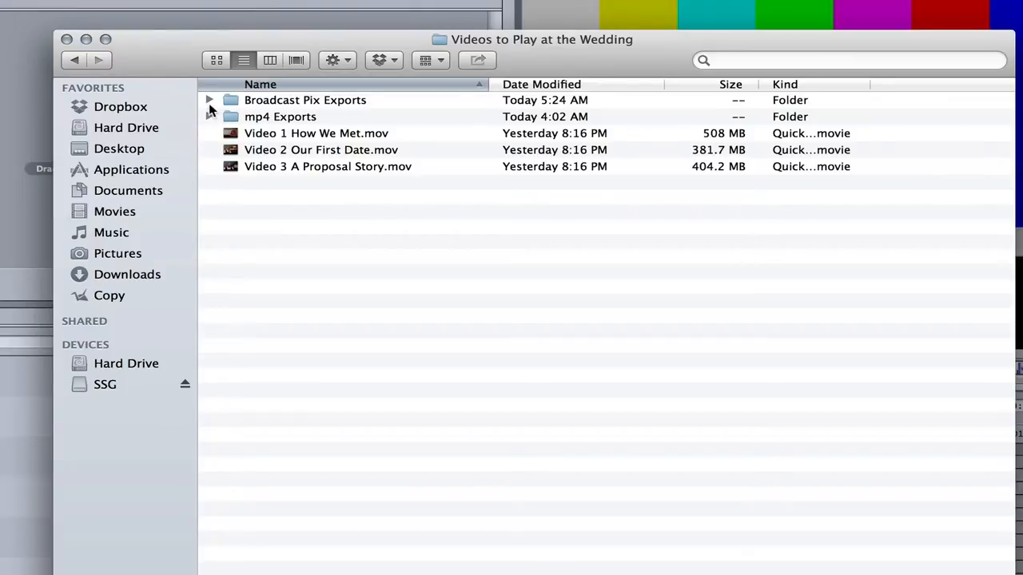
pyautogui.moveTo(194, 129)
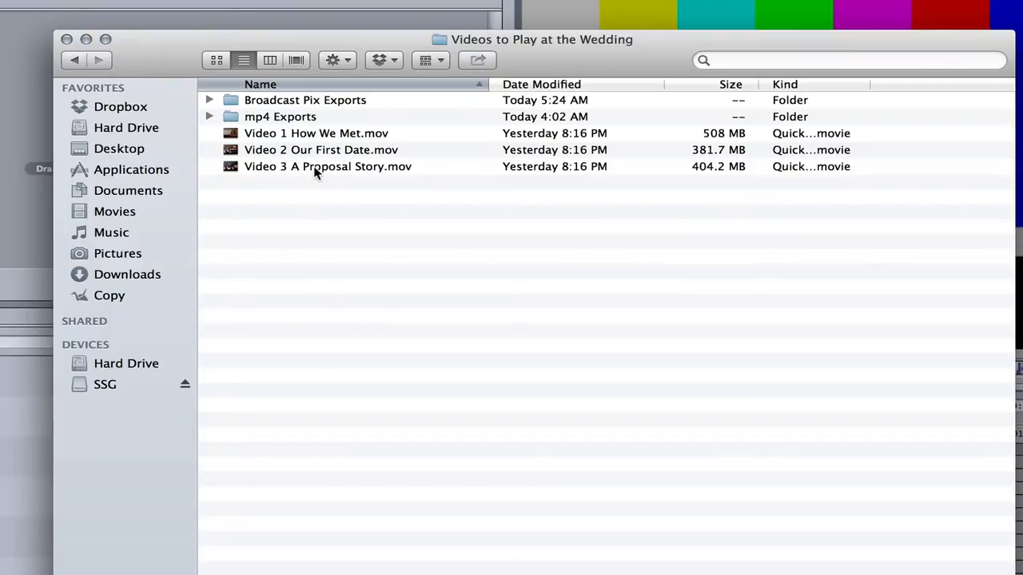
# Select the Video 3 A Proposal Story.mov clip in the wedding videos folder
pyautogui.click(328, 167)
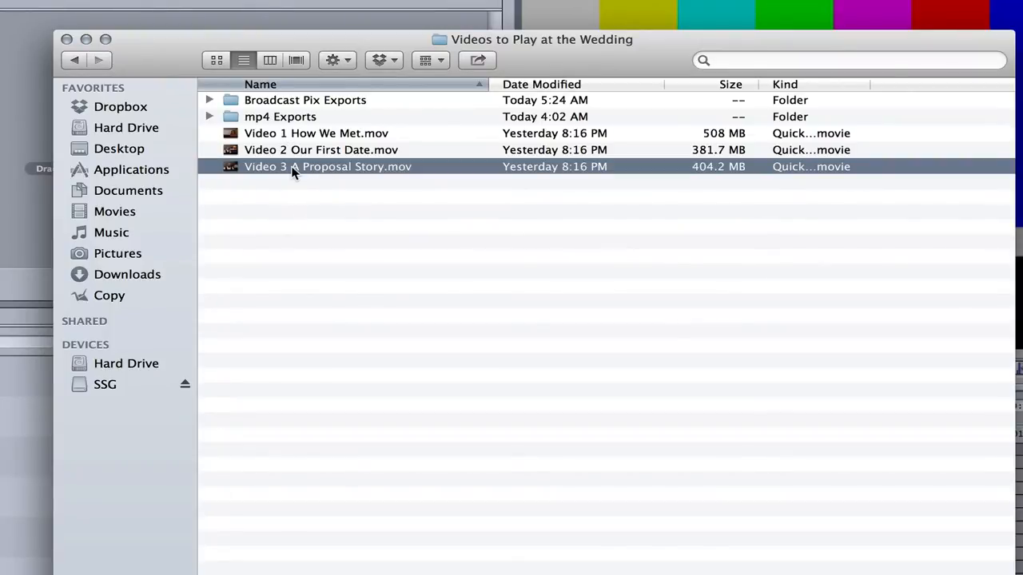
pyautogui.moveTo(286, 168)
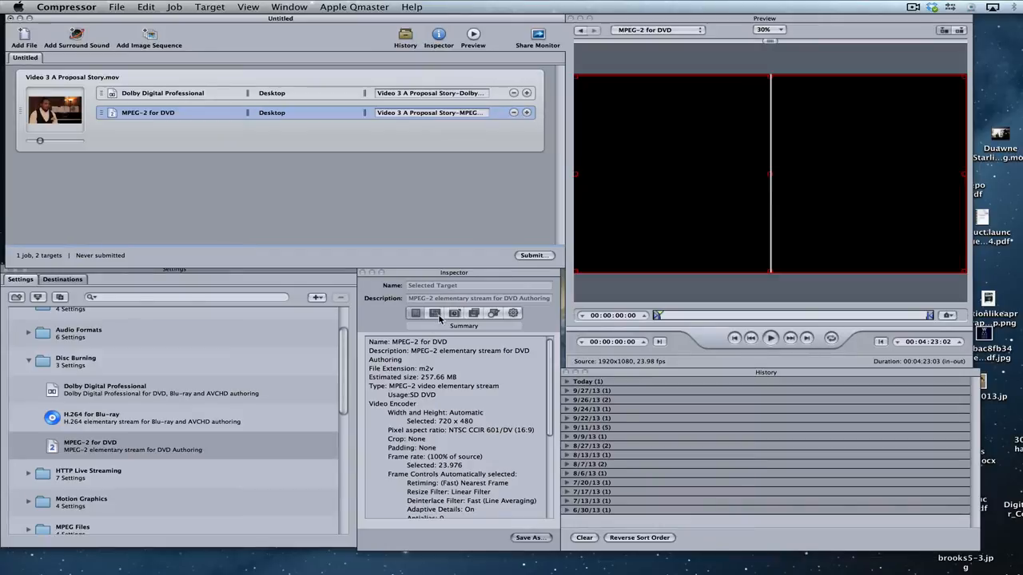
# Show the MPEG-2 for DVD quality settings, keeping One pass VBR Best mode
pyautogui.click(434, 312)
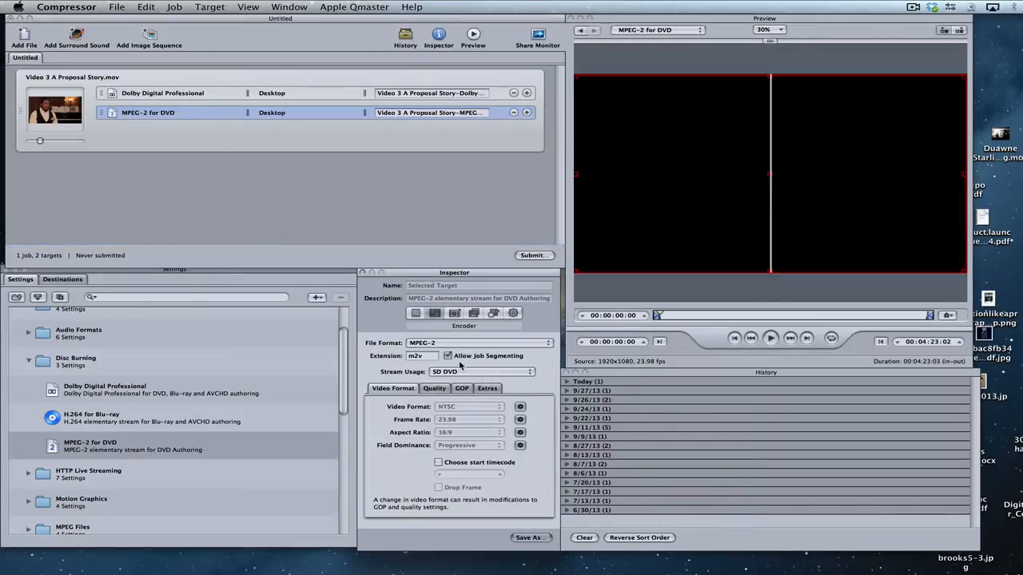
pyautogui.click(435, 388)
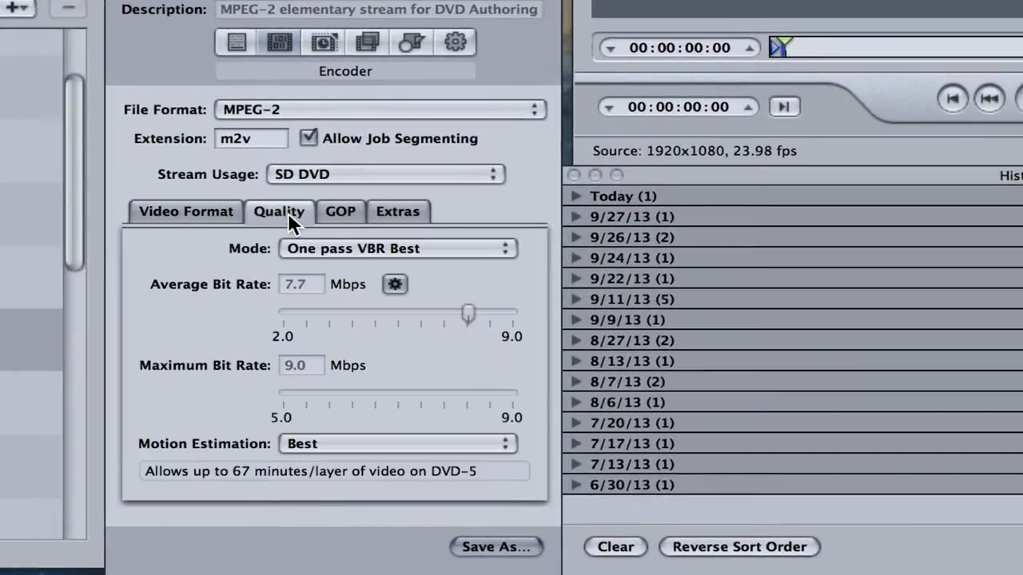
pyautogui.click(396, 249)
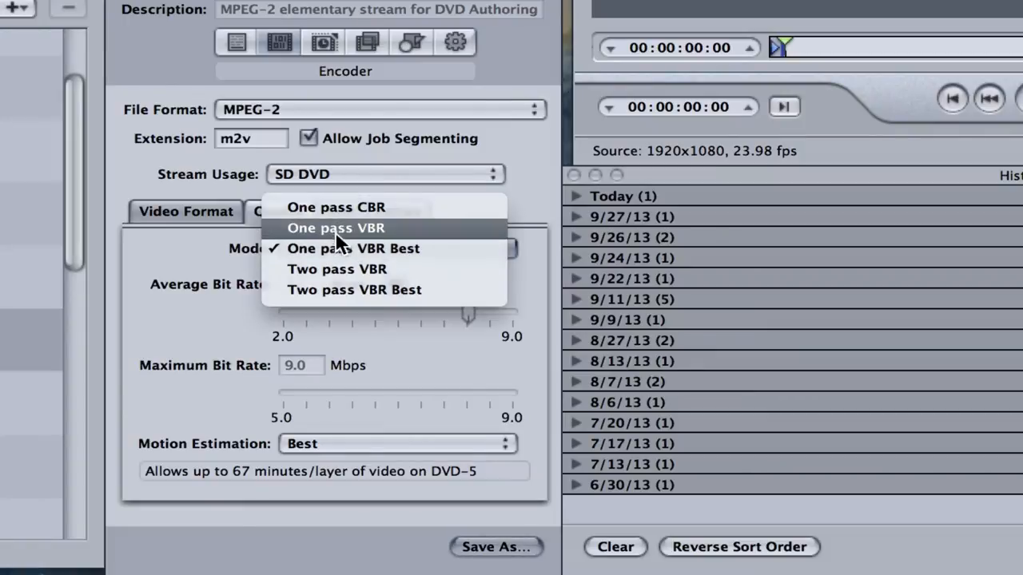
pyautogui.moveTo(363, 256)
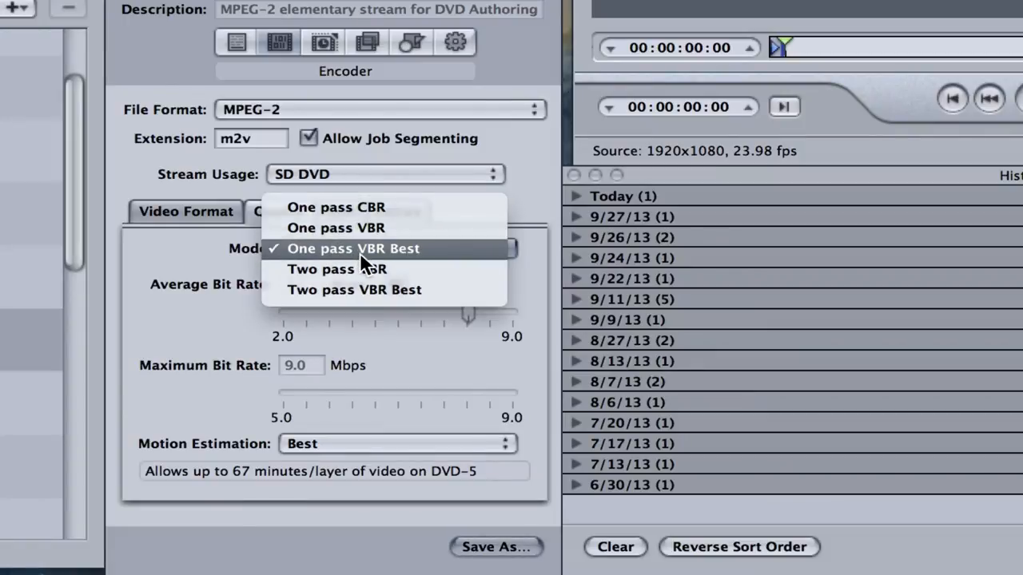
pyautogui.click(353, 247)
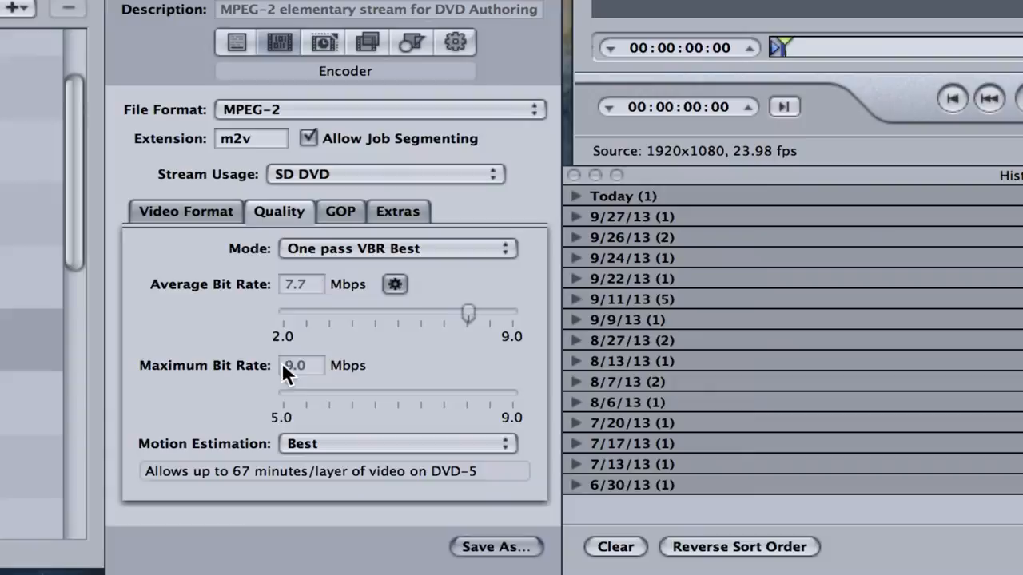
pyautogui.moveTo(344, 387)
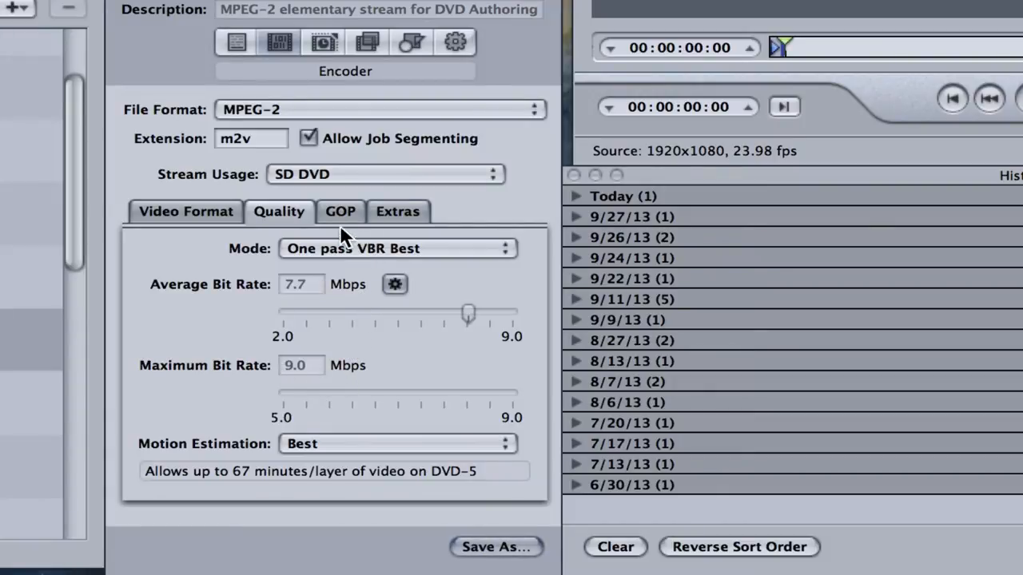
# Review the extras and video format settings, leaving mode at One pass VBR Best
pyautogui.click(397, 211)
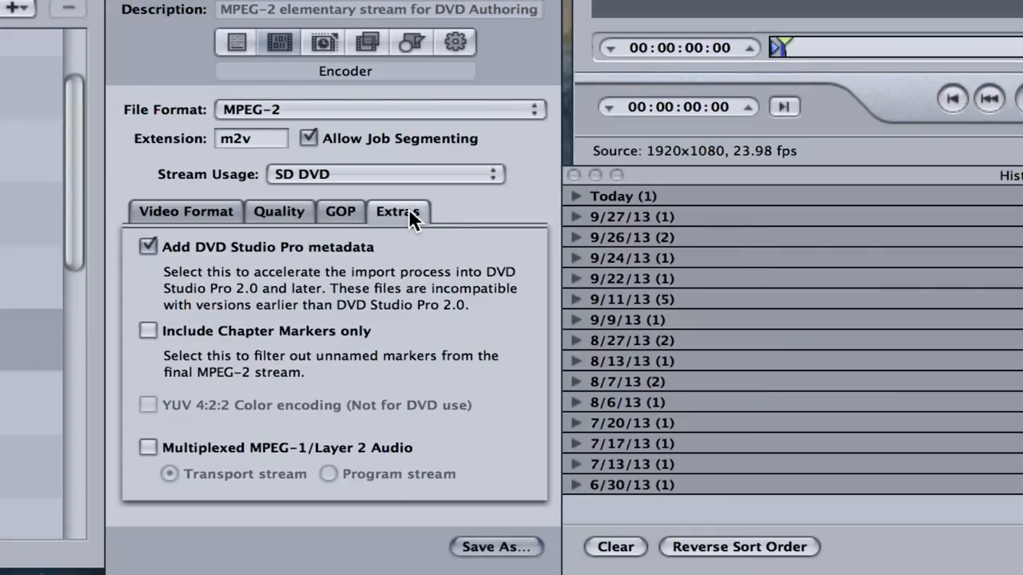
pyautogui.click(186, 211)
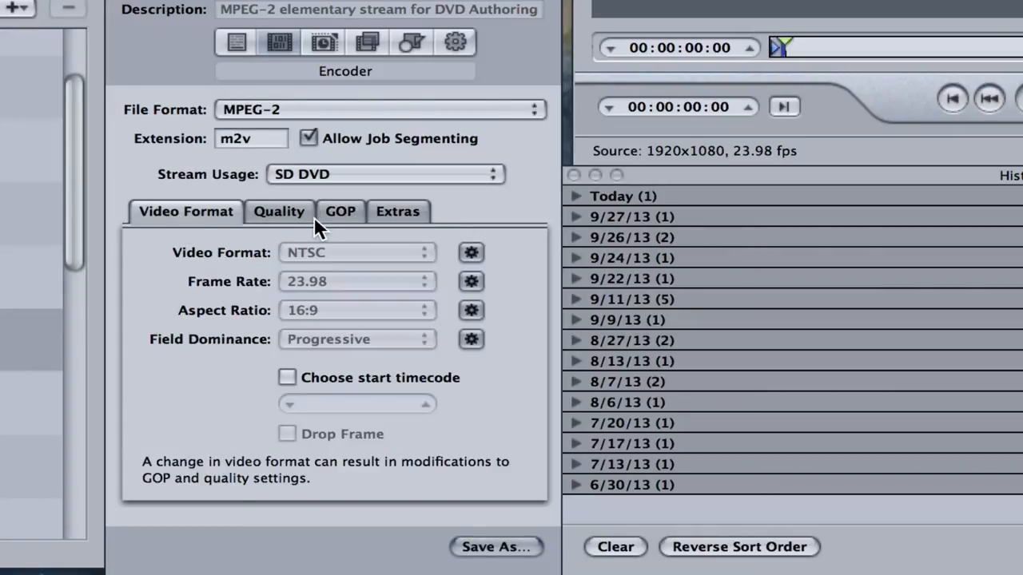
pyautogui.moveTo(288, 220)
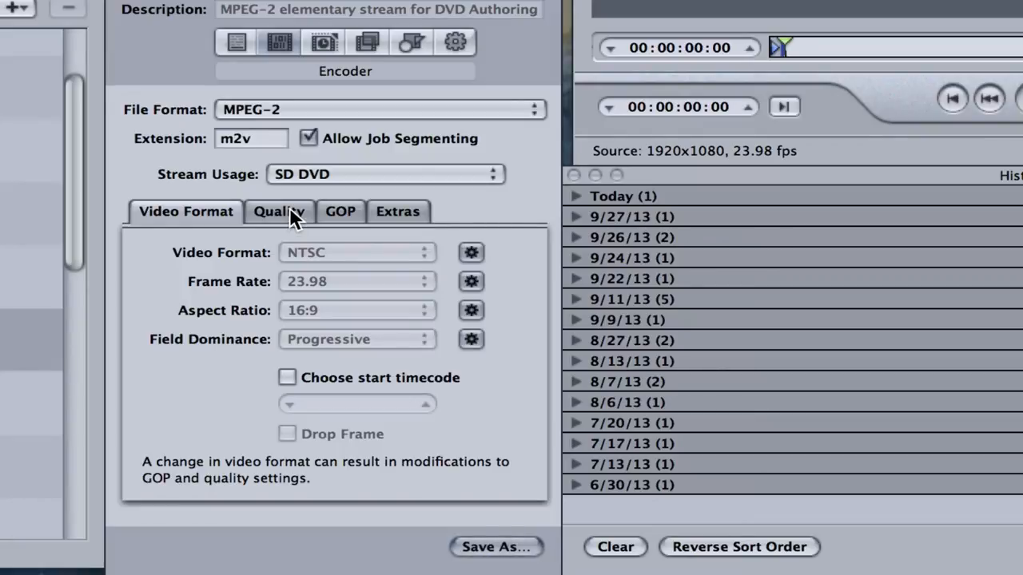
pyautogui.click(278, 211)
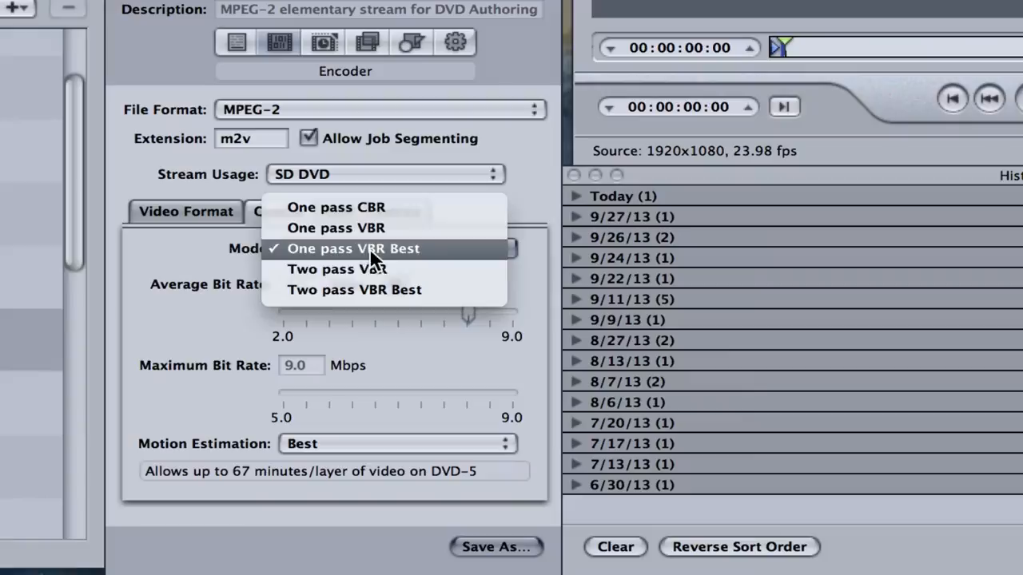
pyautogui.moveTo(392, 269)
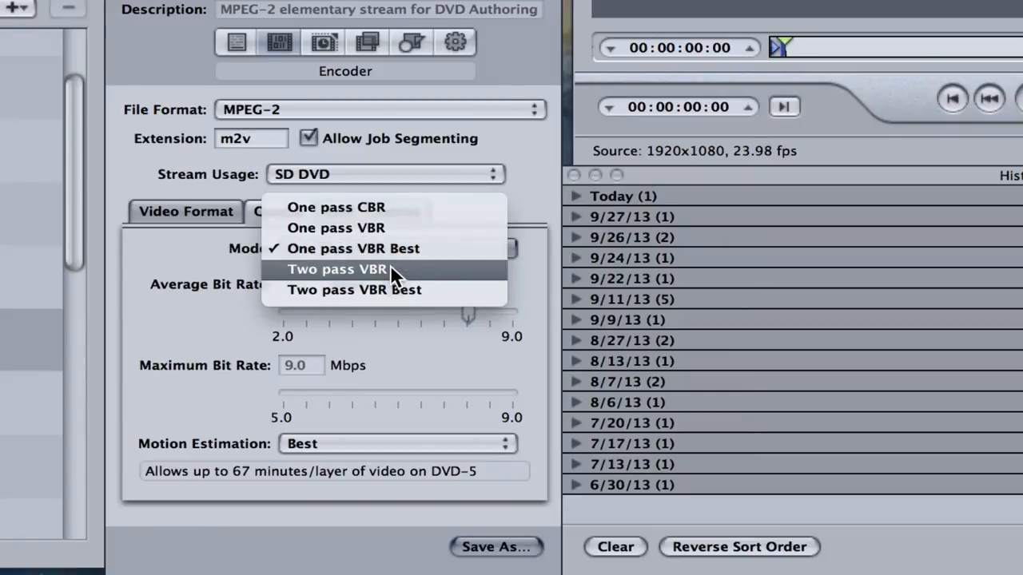
pyautogui.click(354, 248)
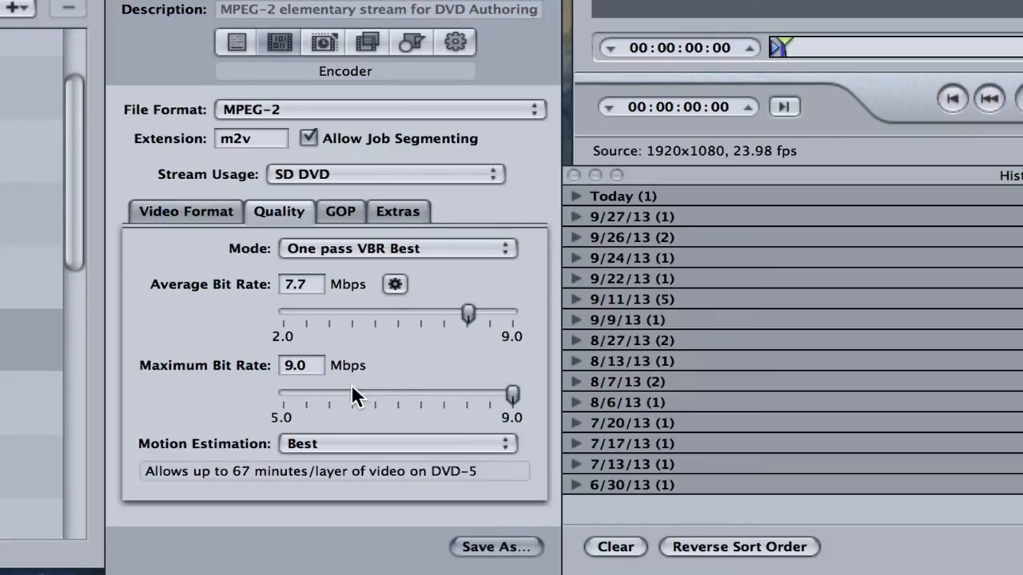
pyautogui.moveTo(171, 479)
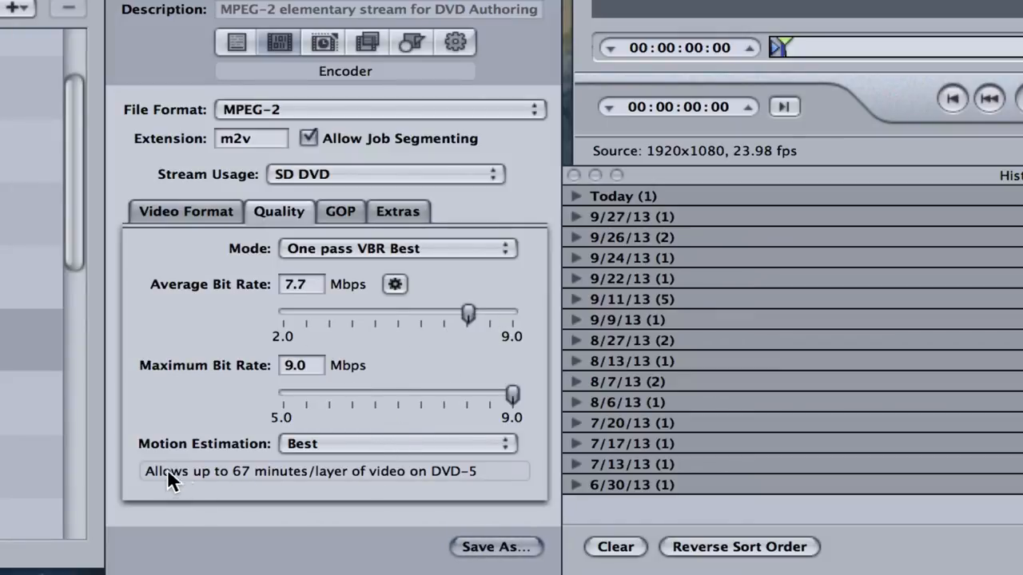
pyautogui.moveTo(420, 479)
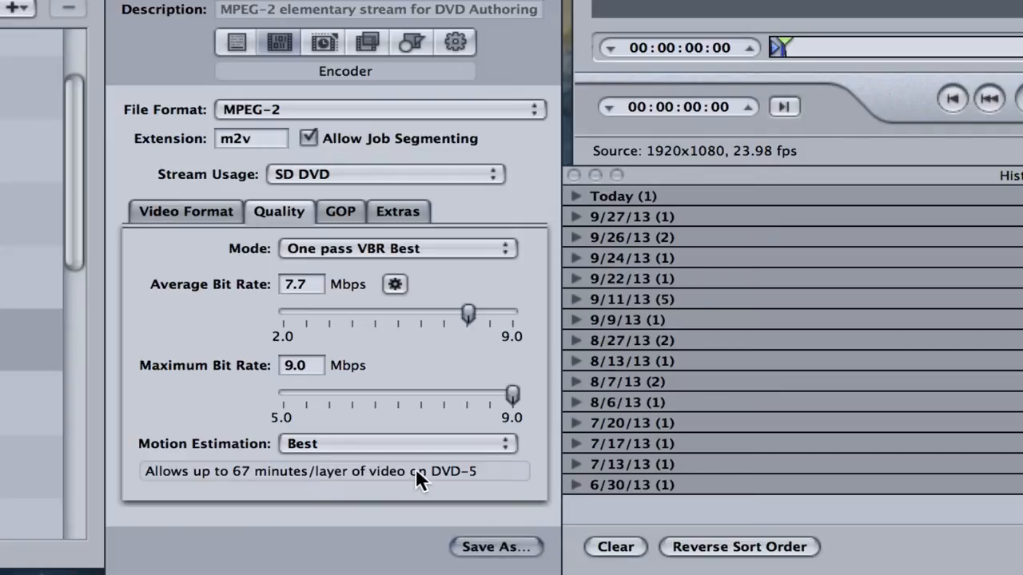
pyautogui.moveTo(479, 320)
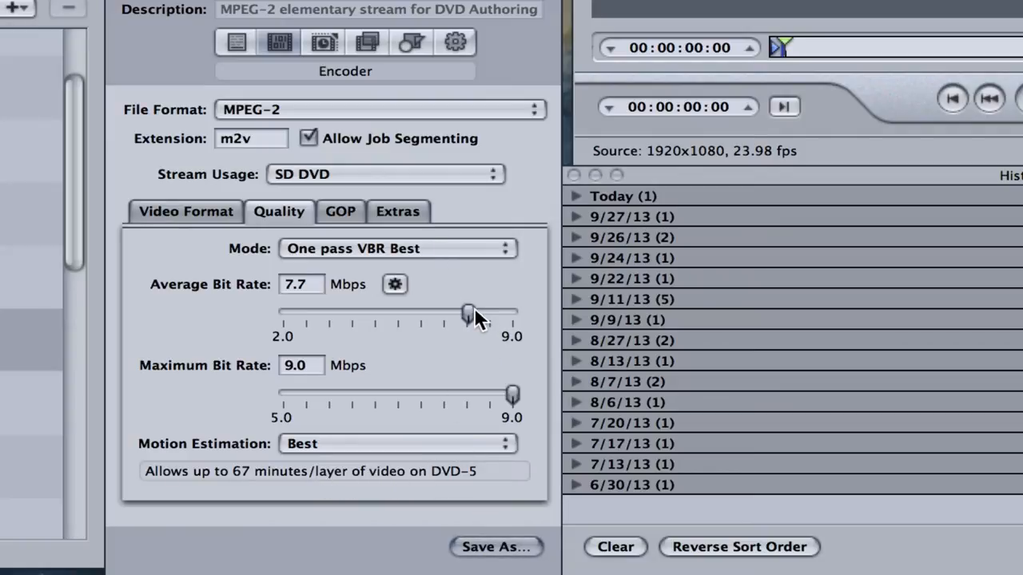
# Try MPEG-2 average bit rates of 3.6, 2.1, 2.0 and 3.5 Mbps
pyautogui.moveTo(467, 312); pyautogui.dragTo(336, 312)
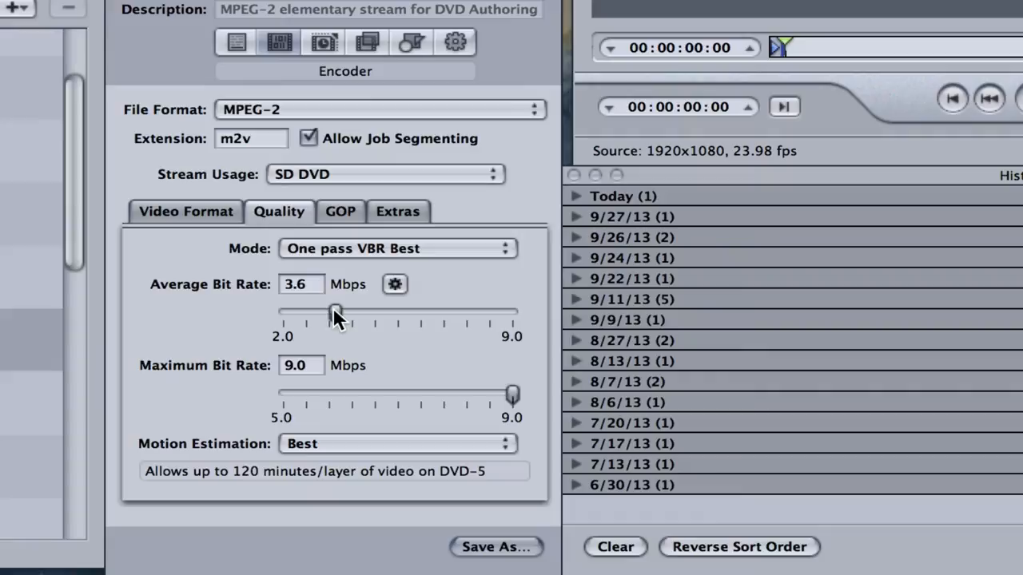
pyautogui.moveTo(335, 311); pyautogui.dragTo(285, 312)
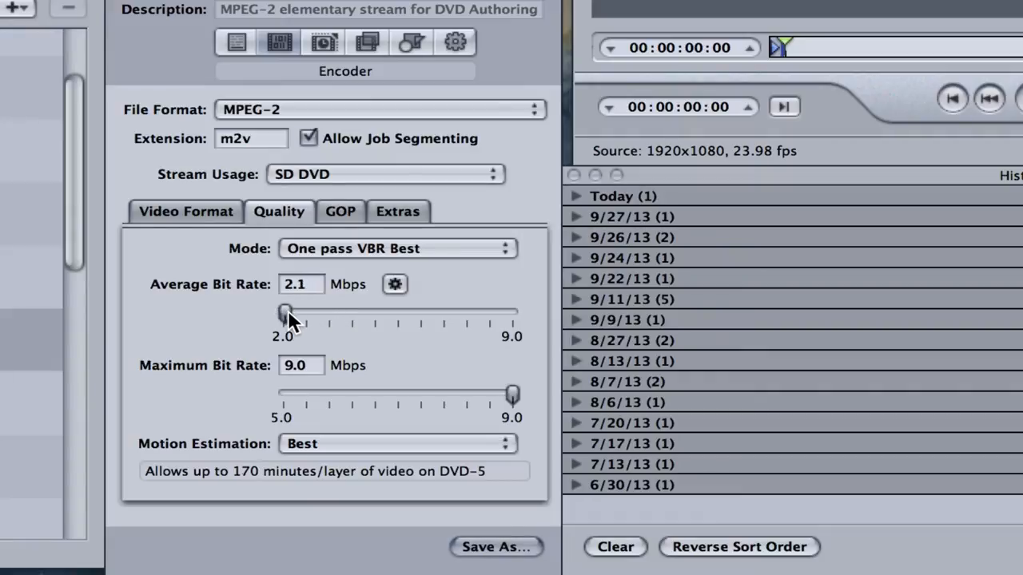
pyautogui.moveTo(286, 312); pyautogui.dragTo(283, 311)
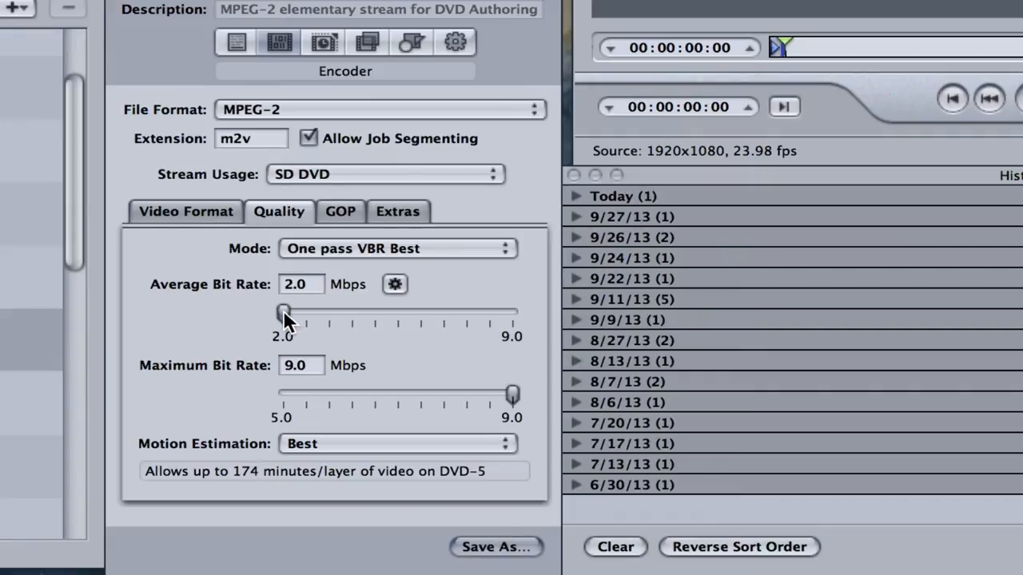
pyautogui.moveTo(285, 311); pyautogui.dragTo(334, 312)
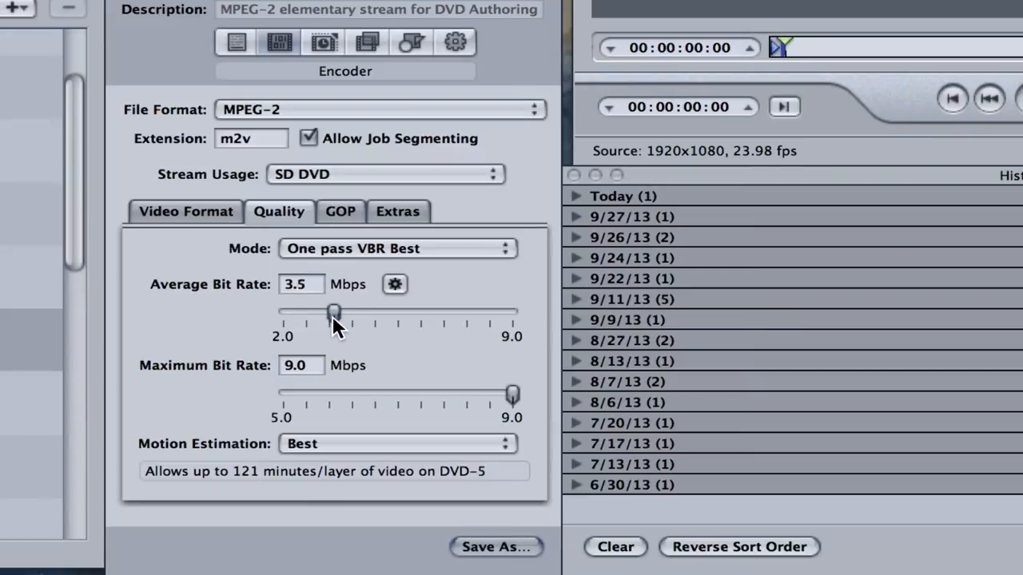
pyautogui.moveTo(334, 312); pyautogui.dragTo(327, 312)
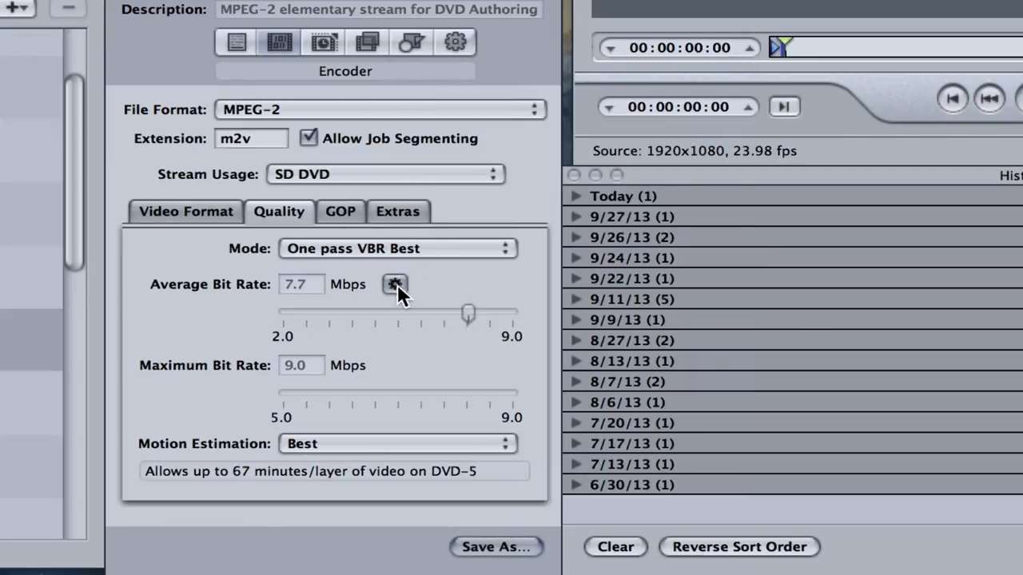
# Scroll the MPEG-2 for DVD summary, confirming an automatic 7.83 Mbps average bit rate
pyautogui.click(185, 211)
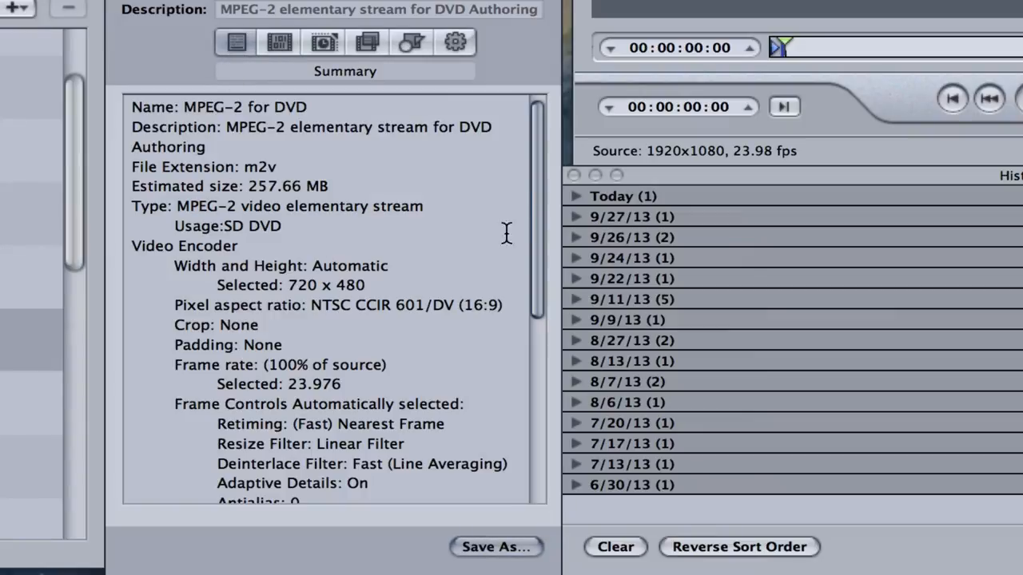
pyautogui.scroll(-3)
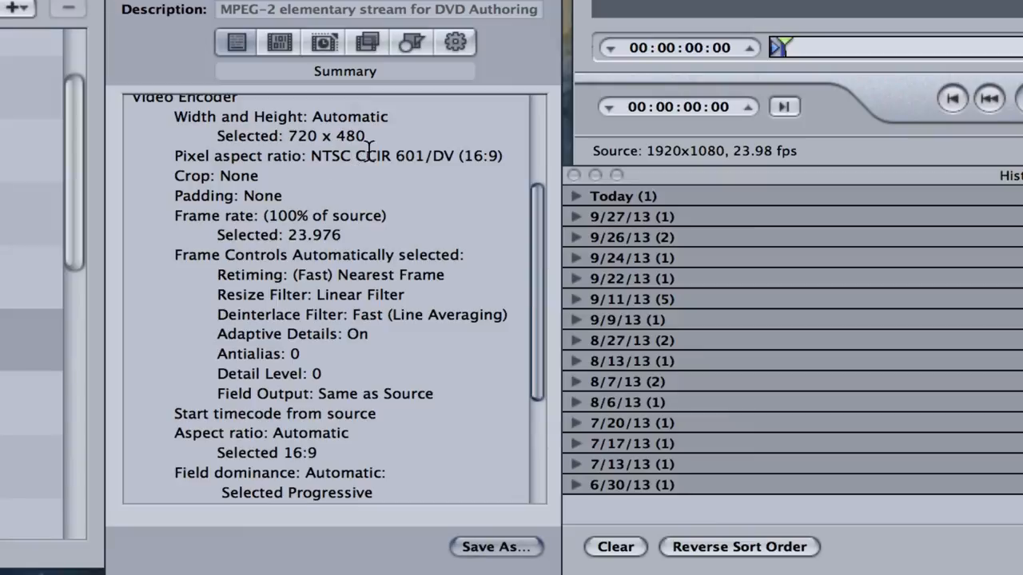
pyautogui.scroll(-3)
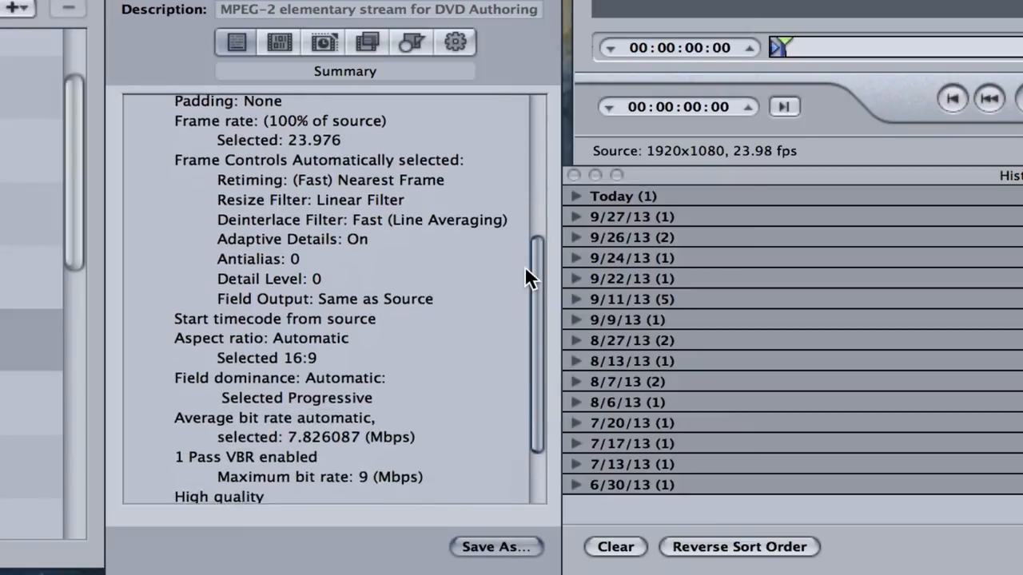
pyautogui.scroll(-3)
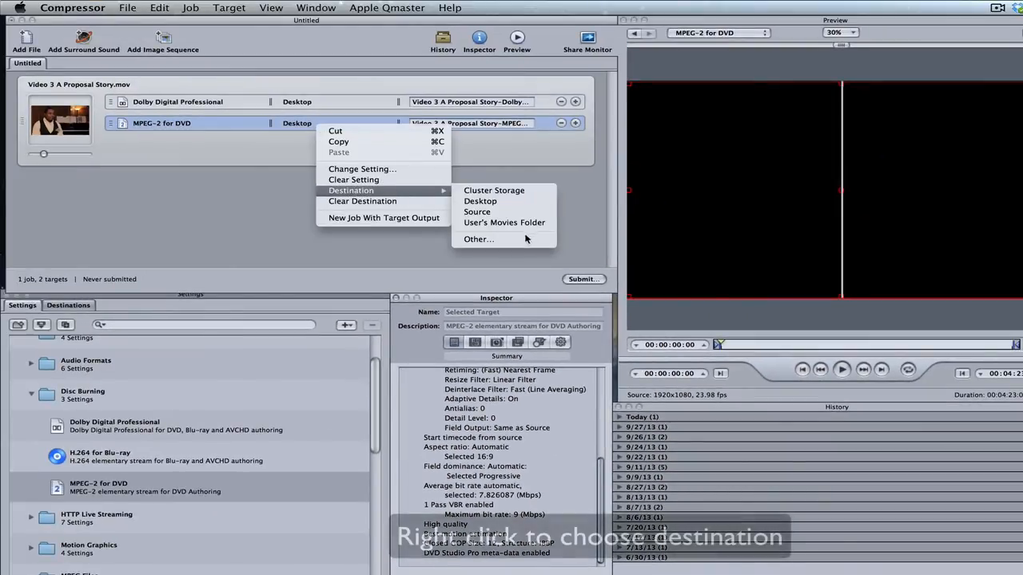
# Set the output destination to Exports > Videos to Play at the Wedding
pyautogui.click(478, 239)
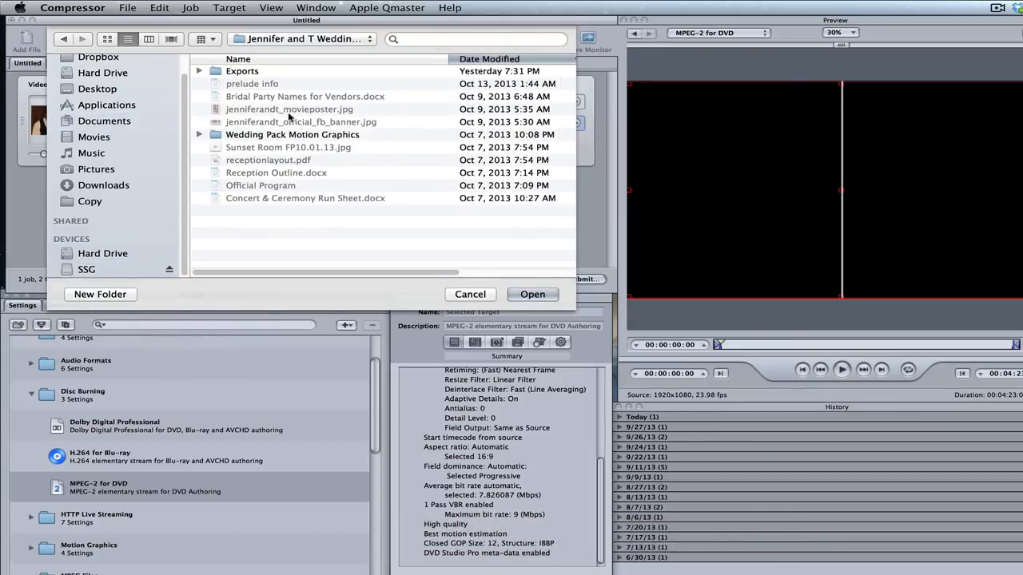
pyautogui.doubleClick(241, 71)
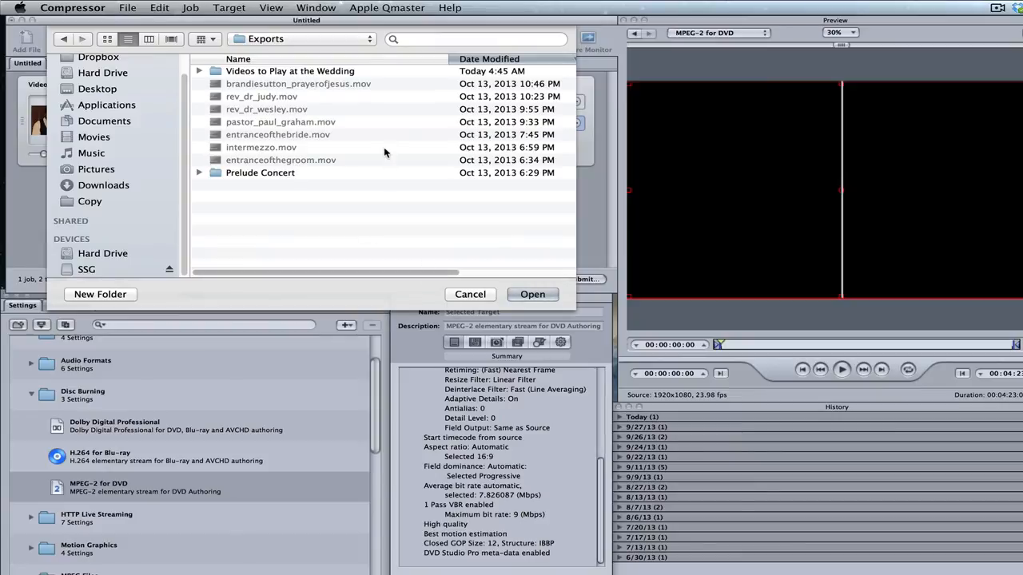
pyautogui.doubleClick(290, 71)
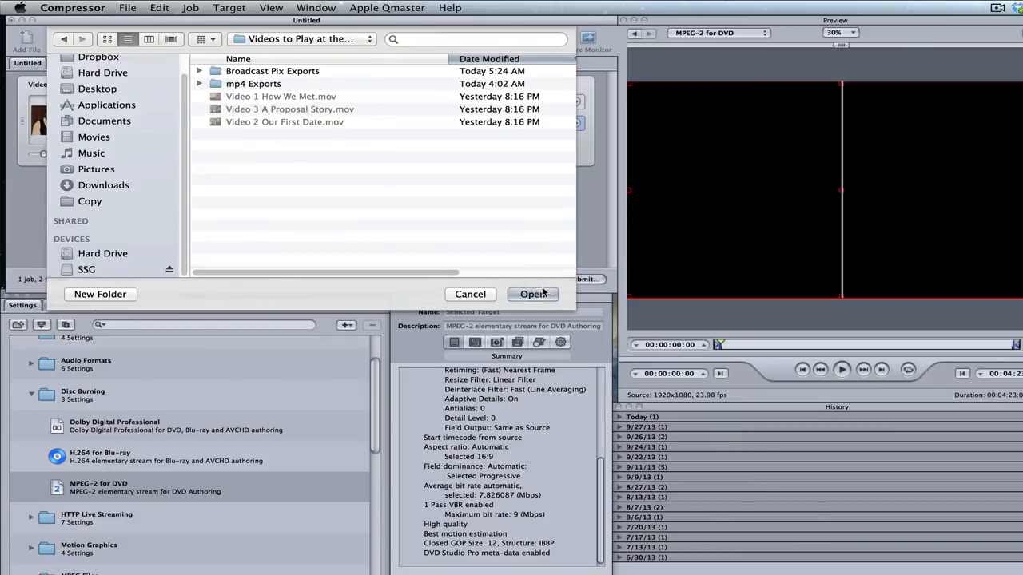
pyautogui.click(534, 294)
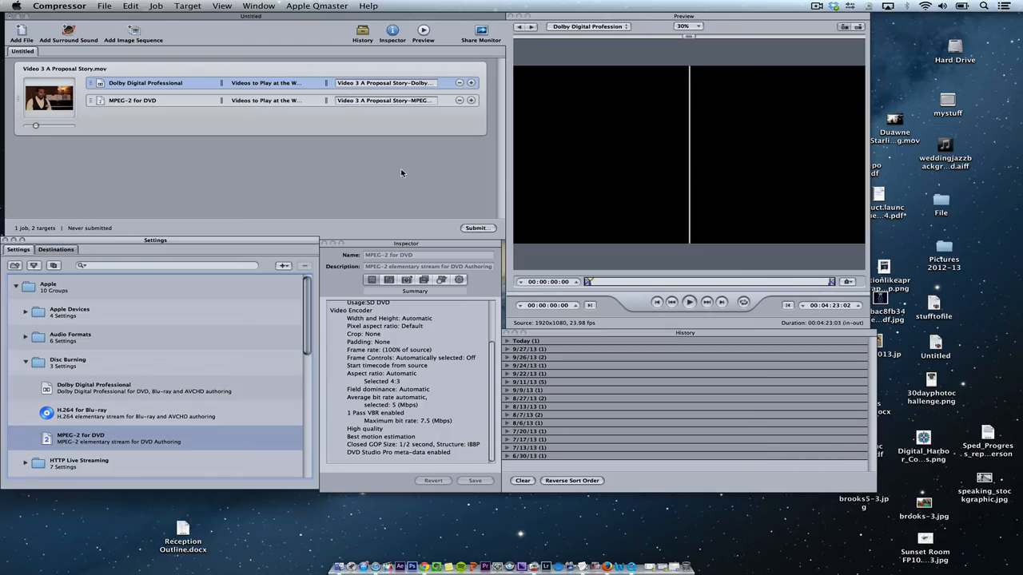
pyautogui.moveTo(470, 217)
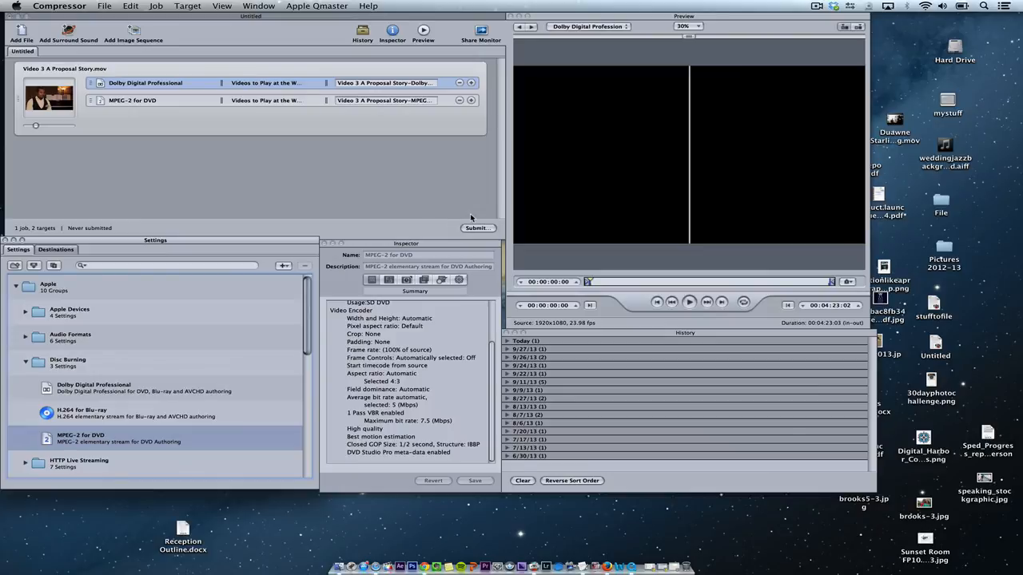